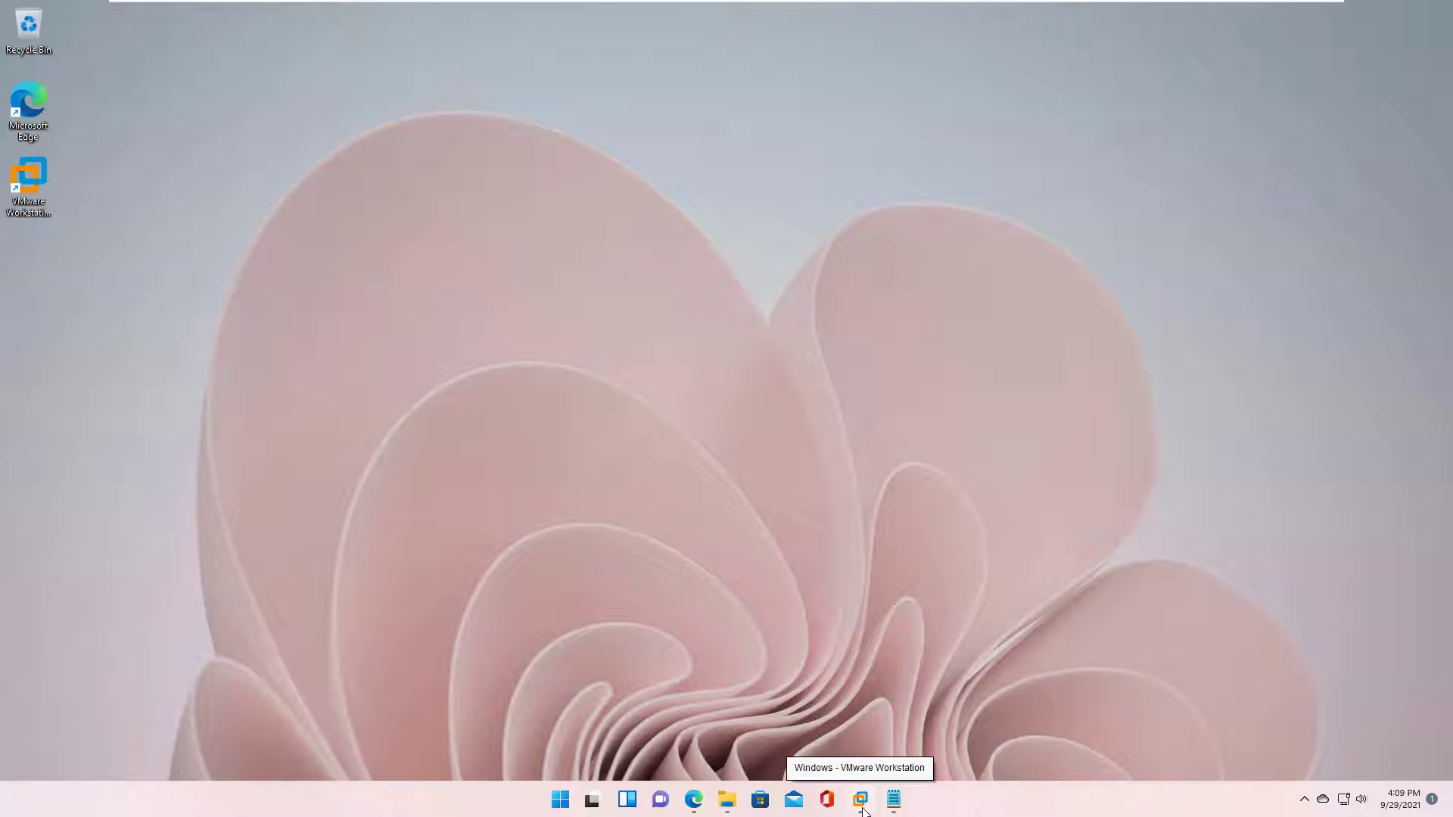
Restore the VMware Workstation window showing the powered-off Windows VM tab.
{"action": "left_click", "coordinate": [860, 799]}
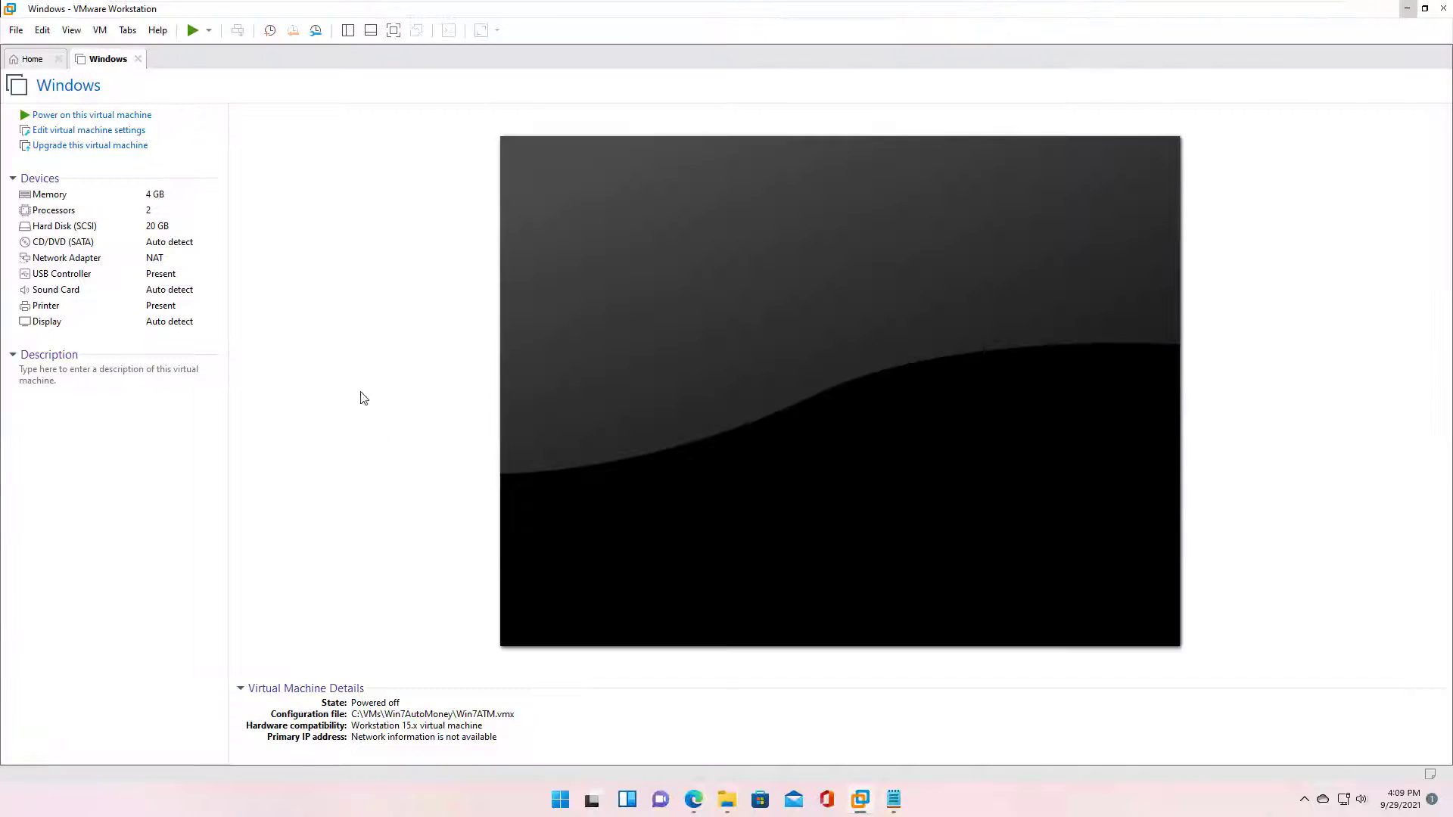
{"action": "mouse_move", "coordinate": [83, 140]}
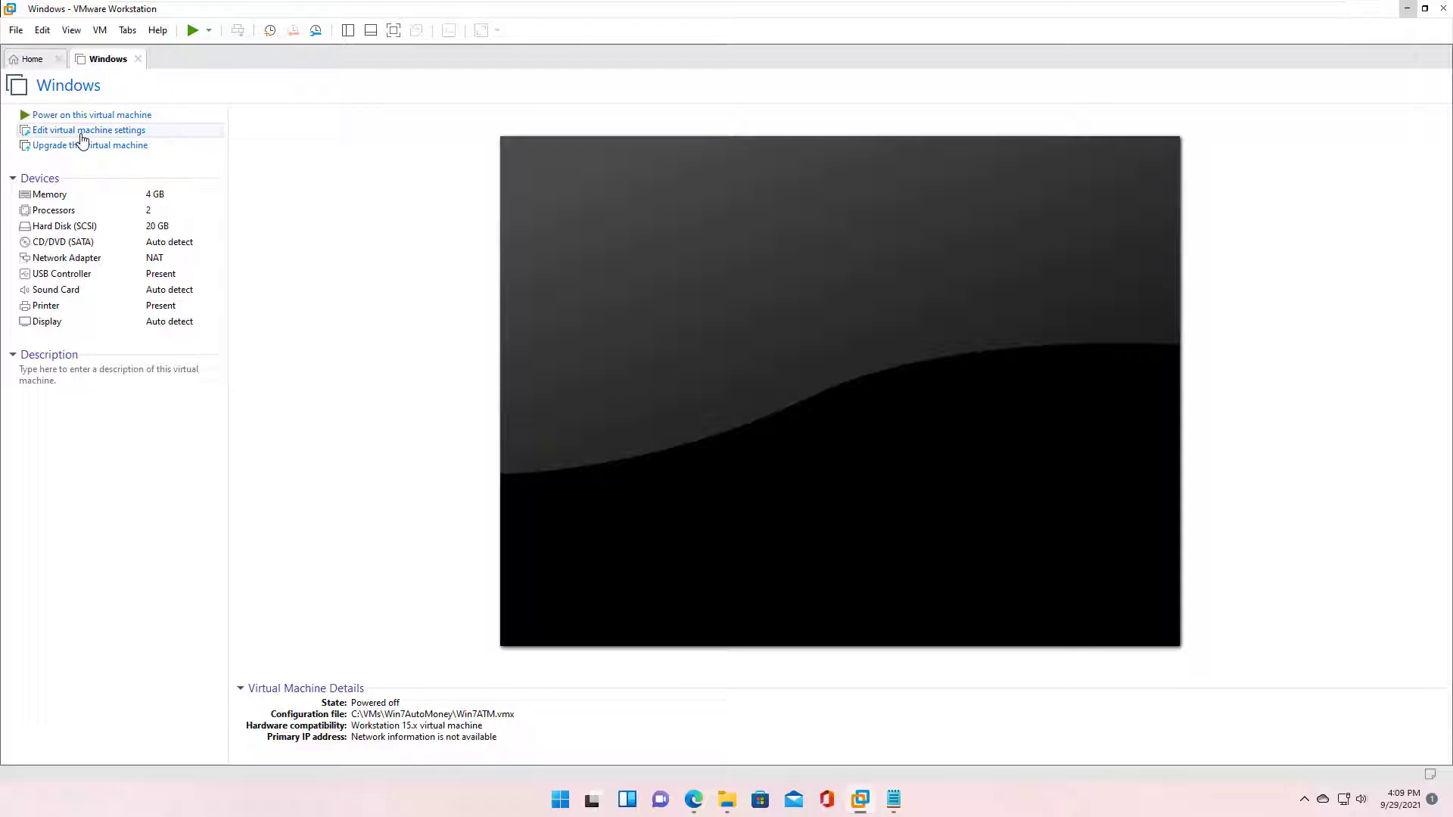
{"action": "left_click", "coordinate": [88, 131]}
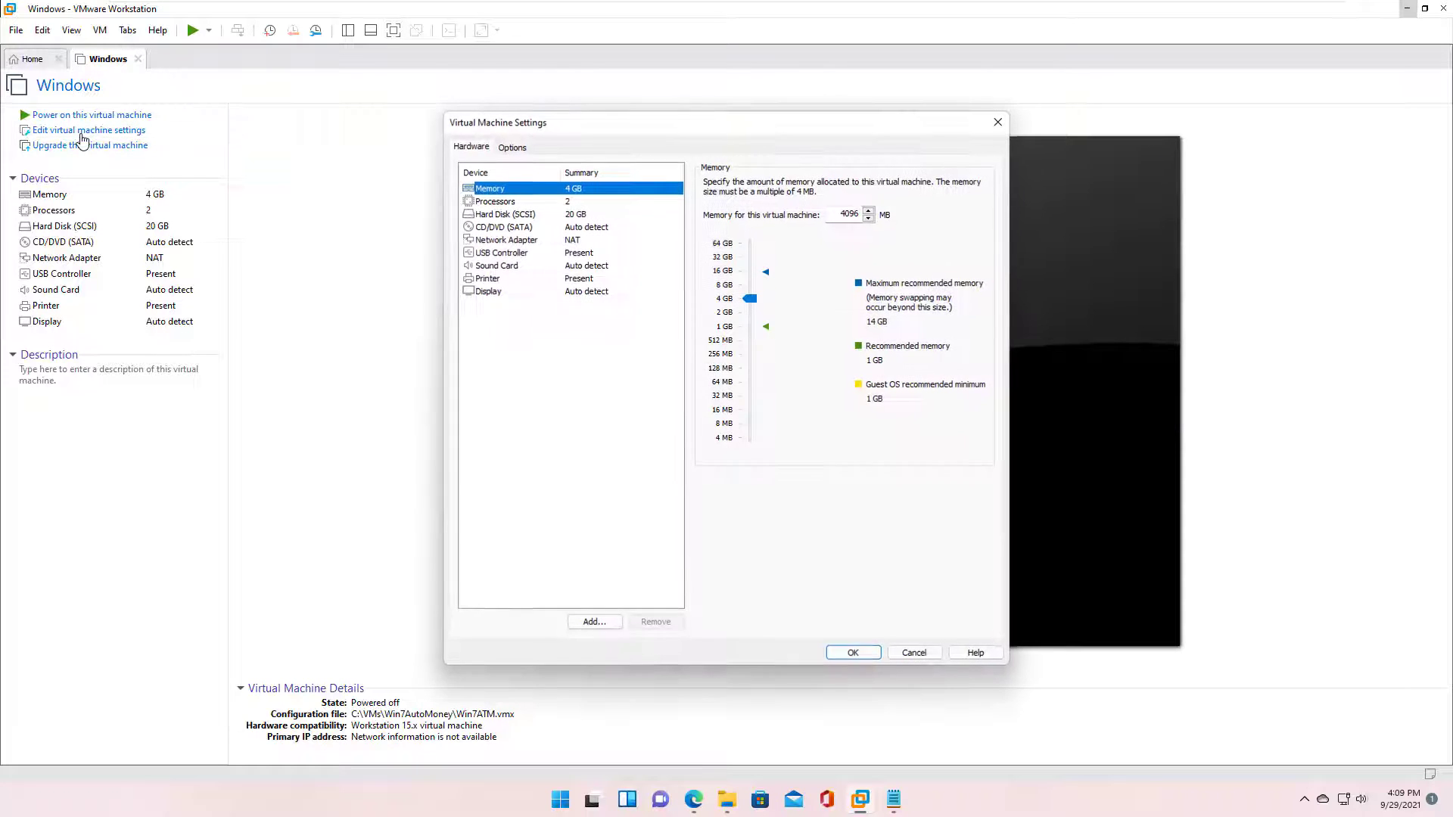
{"action": "left_click", "coordinate": [489, 201]}
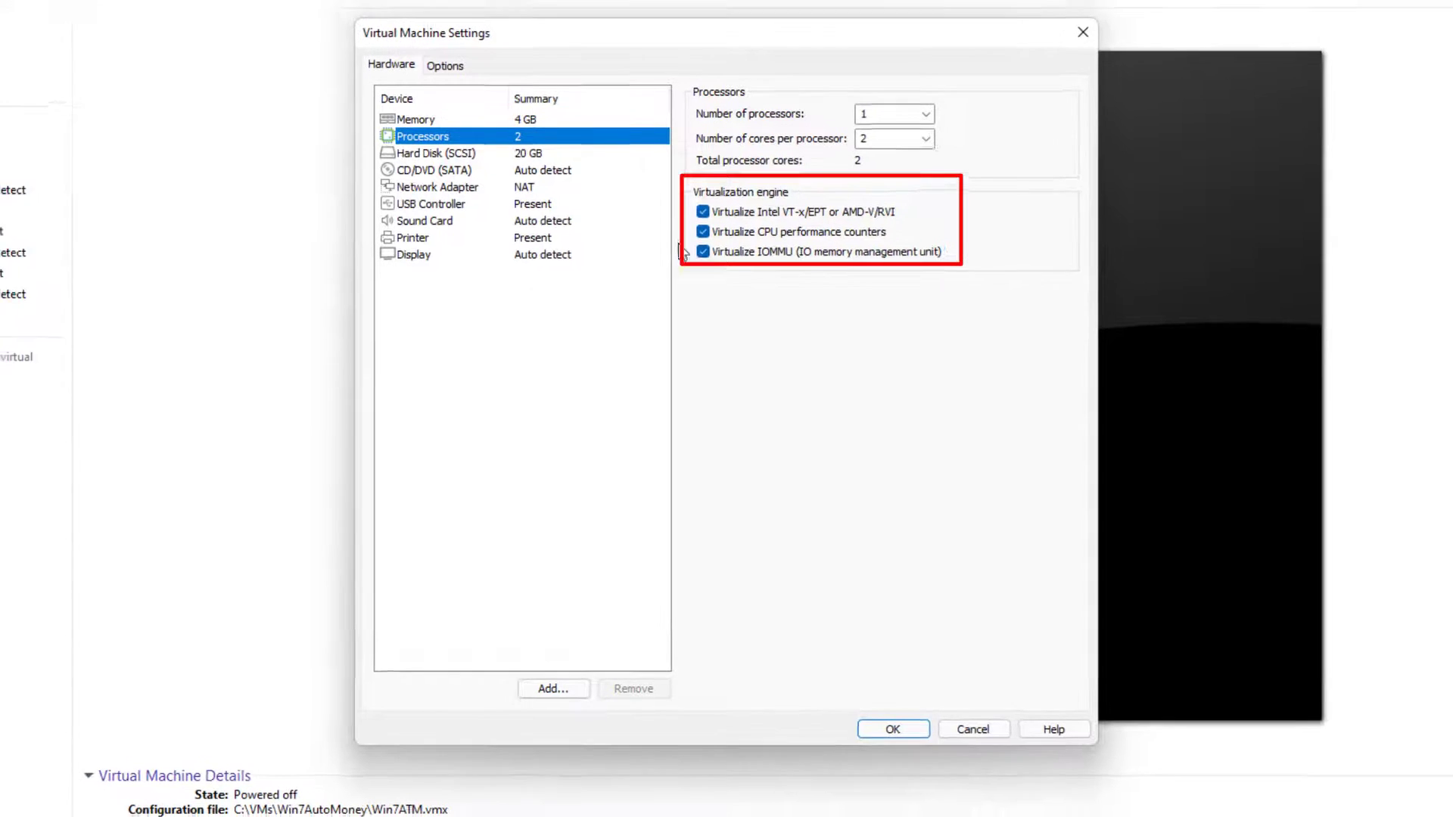
{"action": "left_click", "coordinate": [893, 730]}
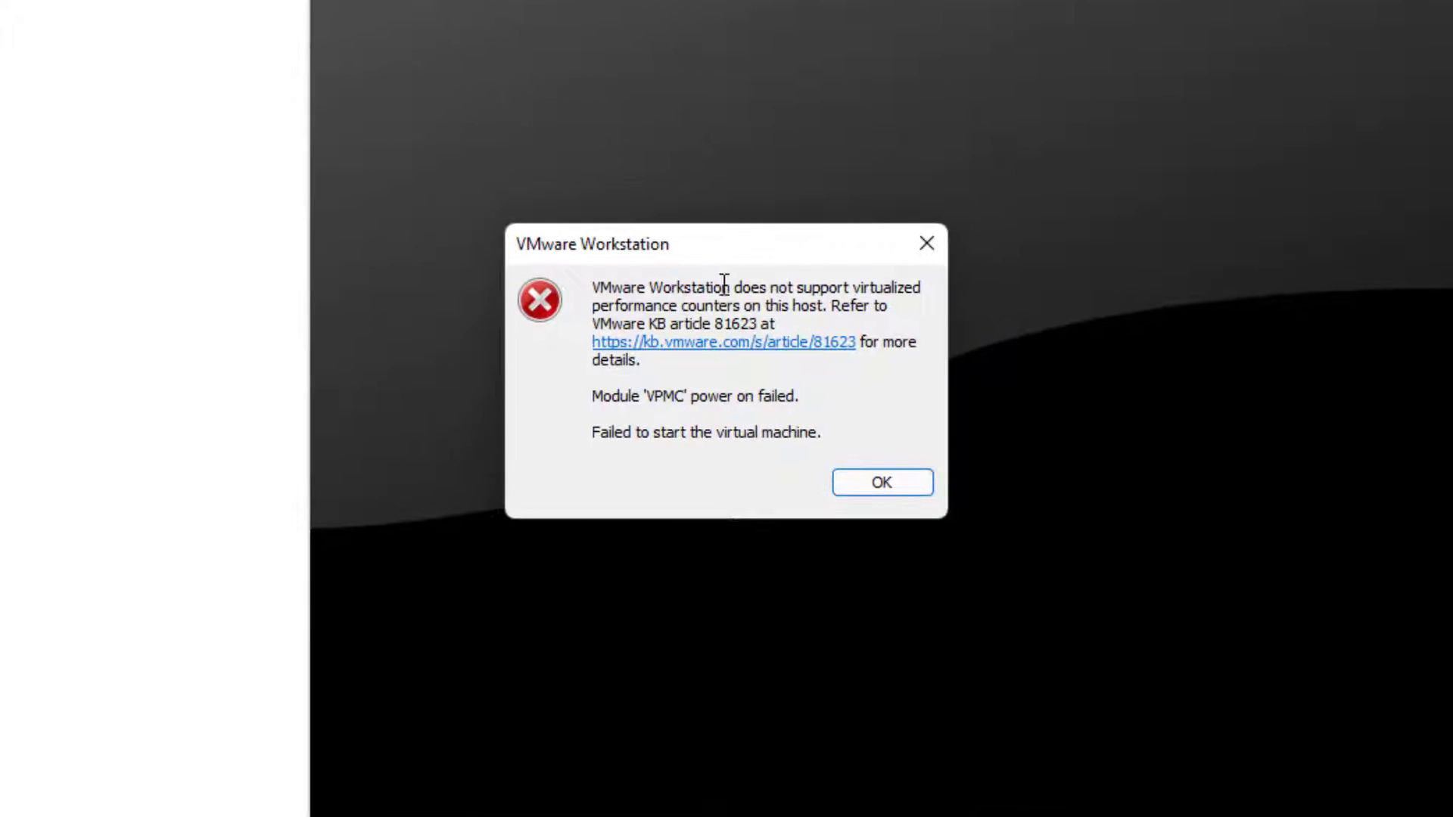
{"action": "mouse_move", "coordinate": [535, 341]}
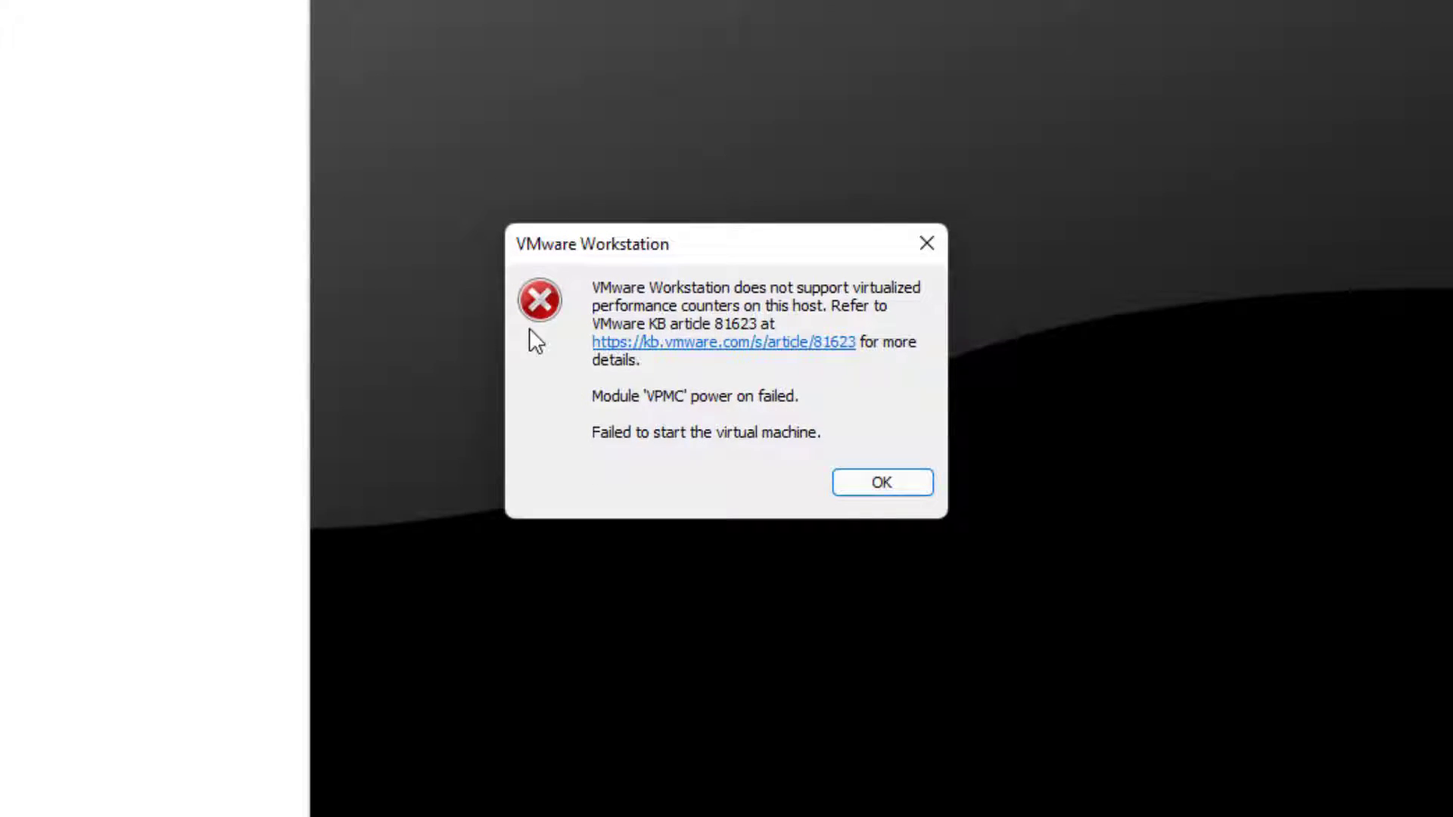
{"action": "left_click", "coordinate": [881, 481]}
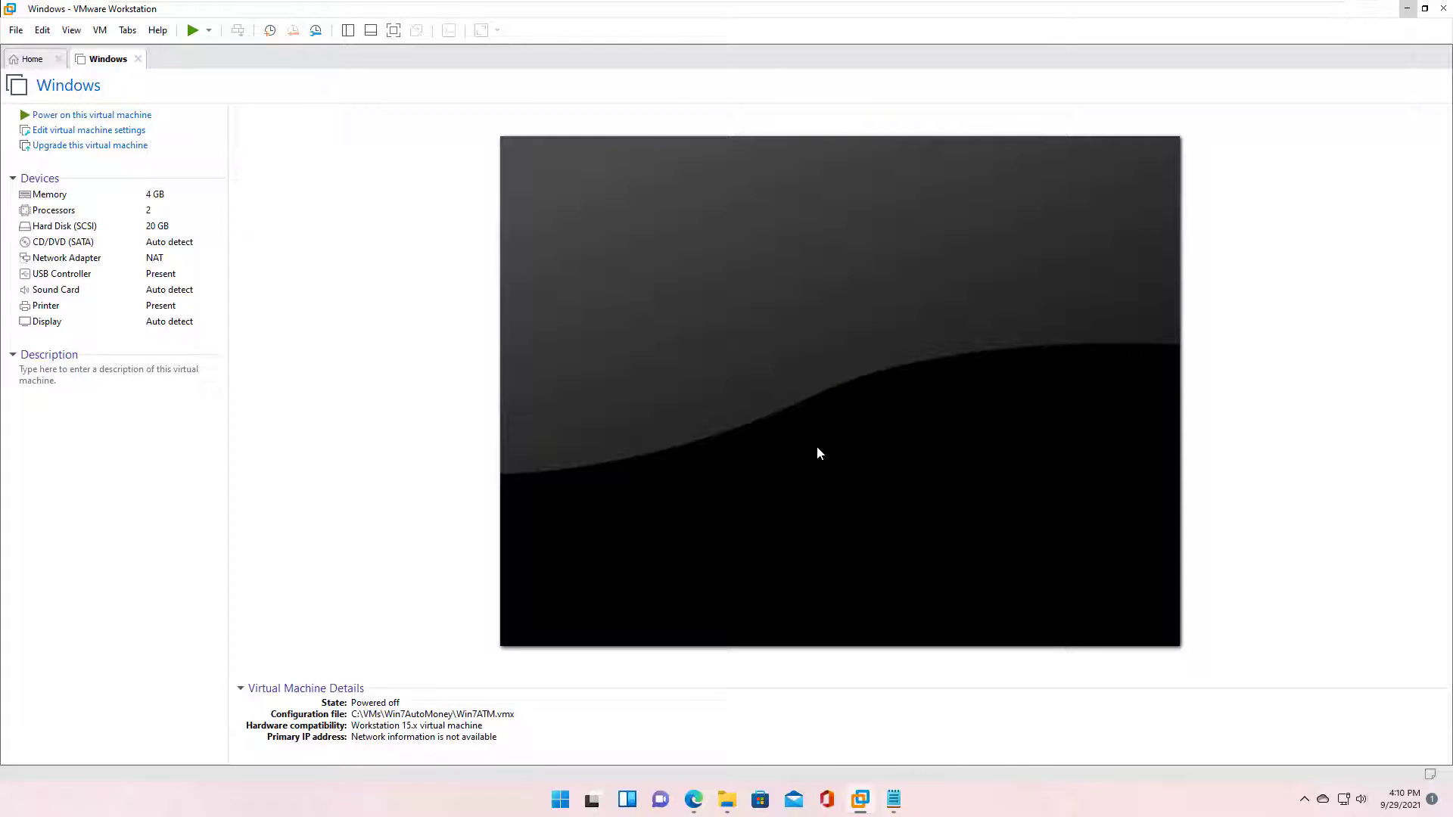
{"action": "mouse_move", "coordinate": [813, 459]}
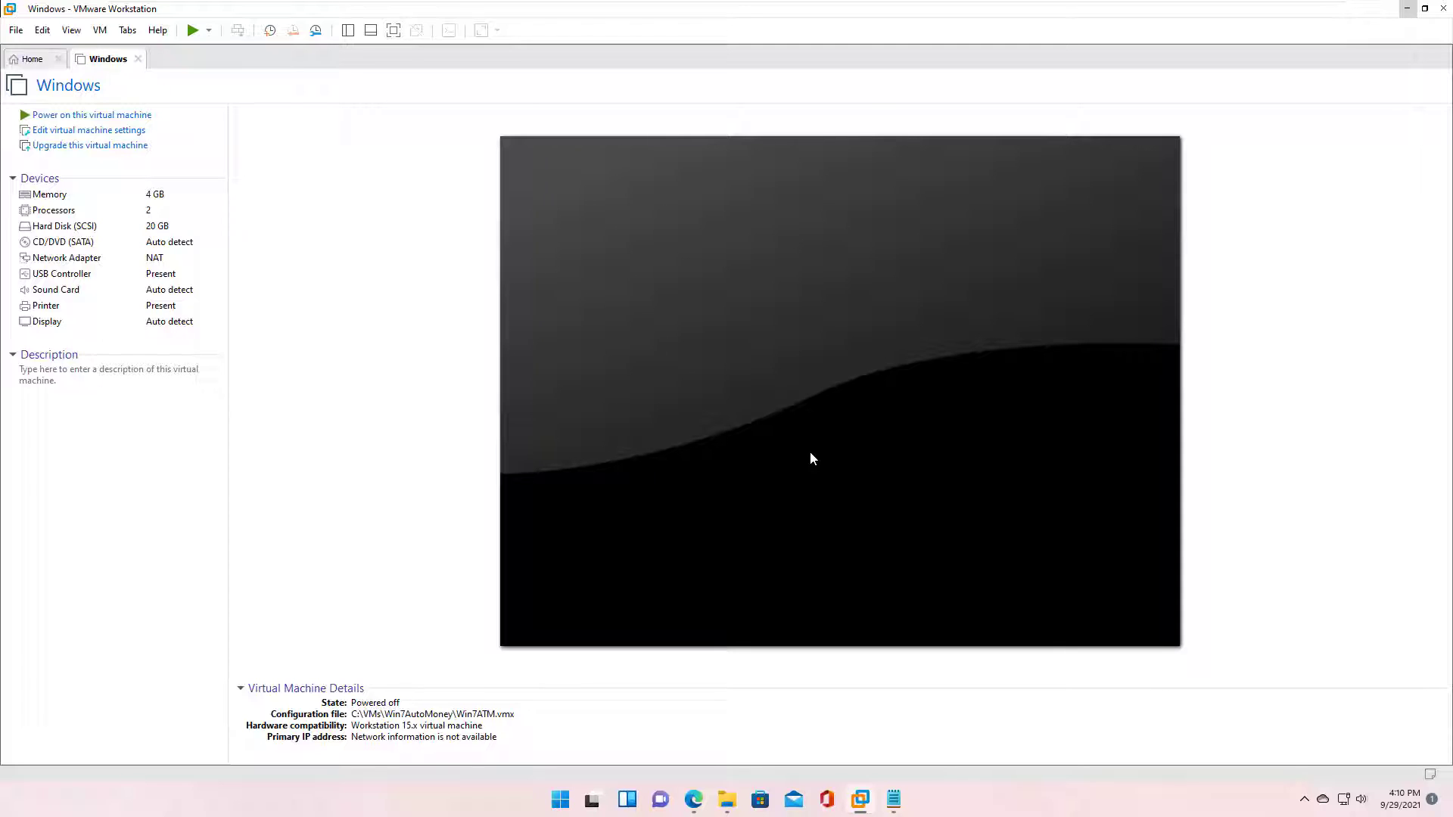
{"action": "mouse_move", "coordinate": [725, 799]}
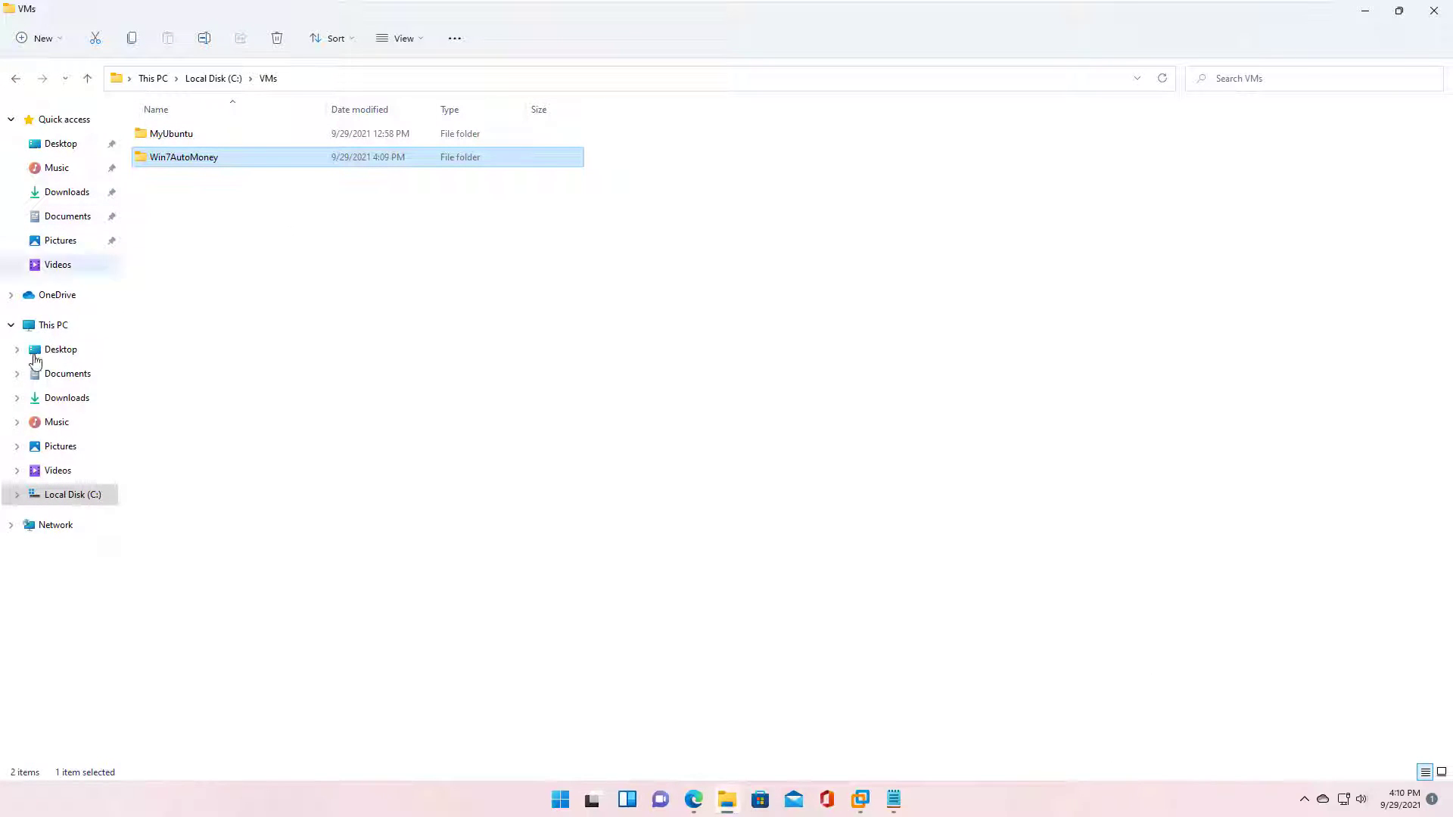
Go to This PC and list the top-level locations from the address bar.
{"action": "left_click", "coordinate": [53, 324]}
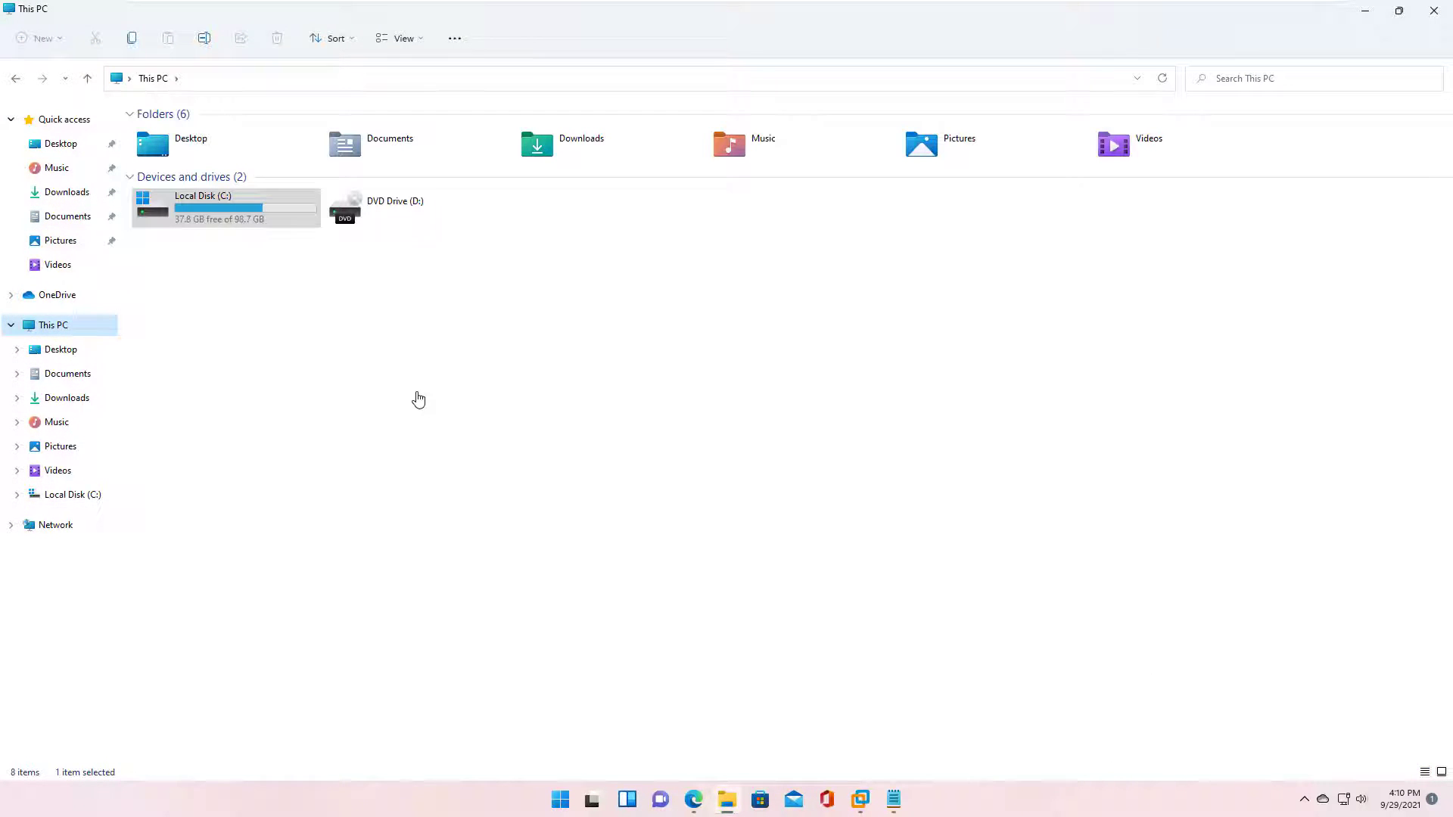
{"action": "left_click", "coordinate": [129, 77]}
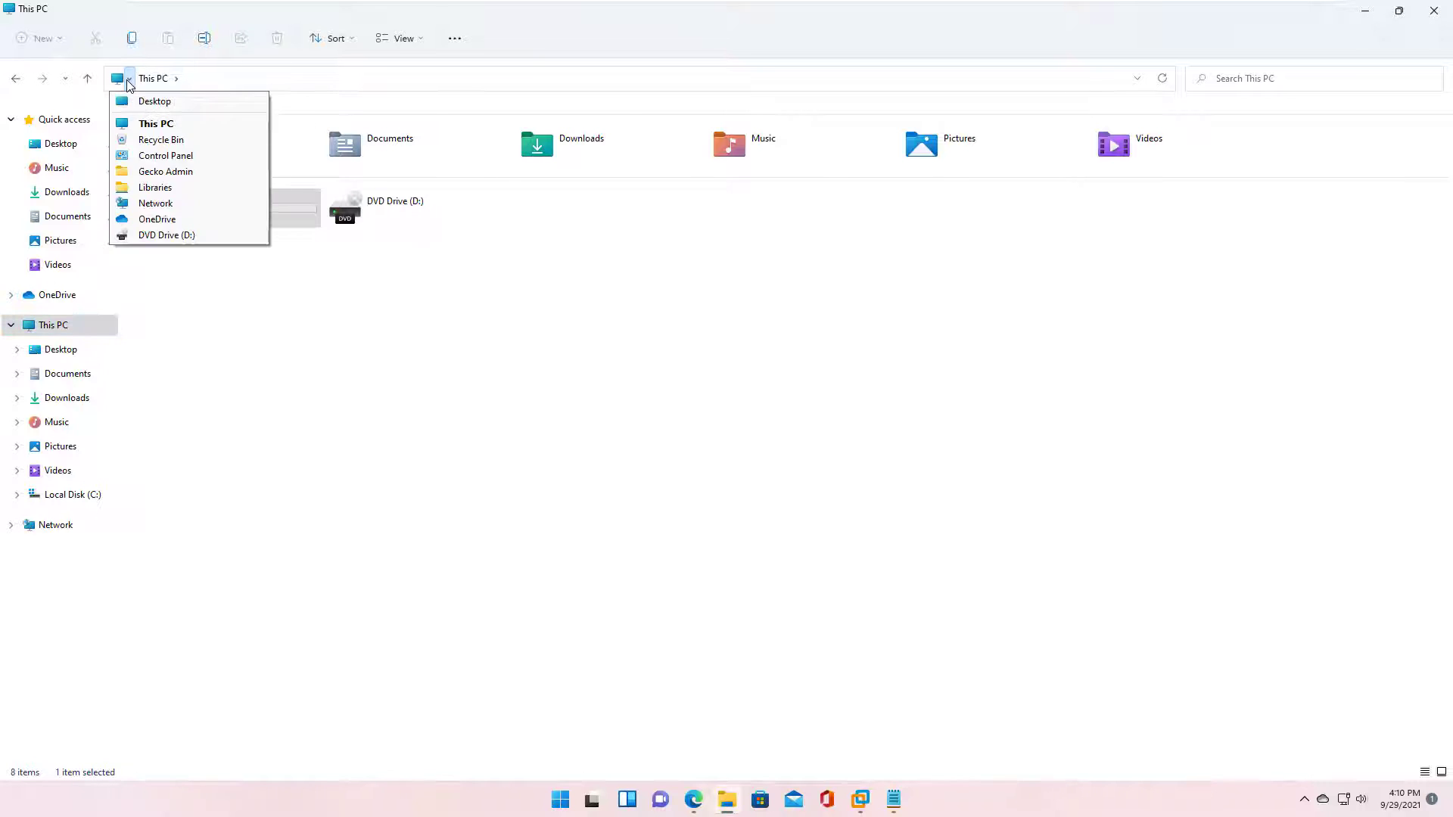
{"action": "mouse_move", "coordinate": [165, 155]}
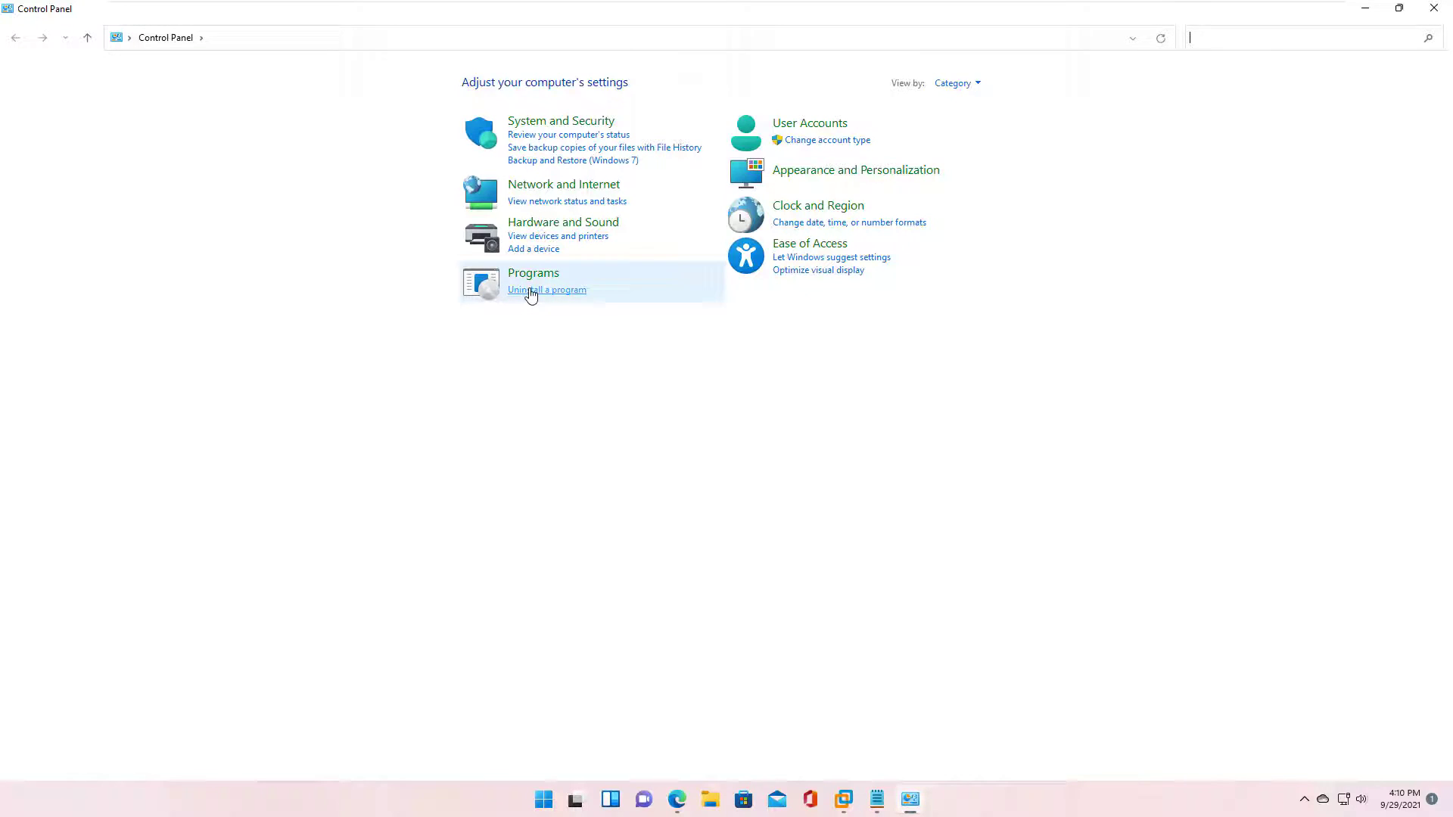
Turn off Hyper-V in Windows Features via Programs and restart the PC to apply it.
{"action": "left_click", "coordinate": [547, 290]}
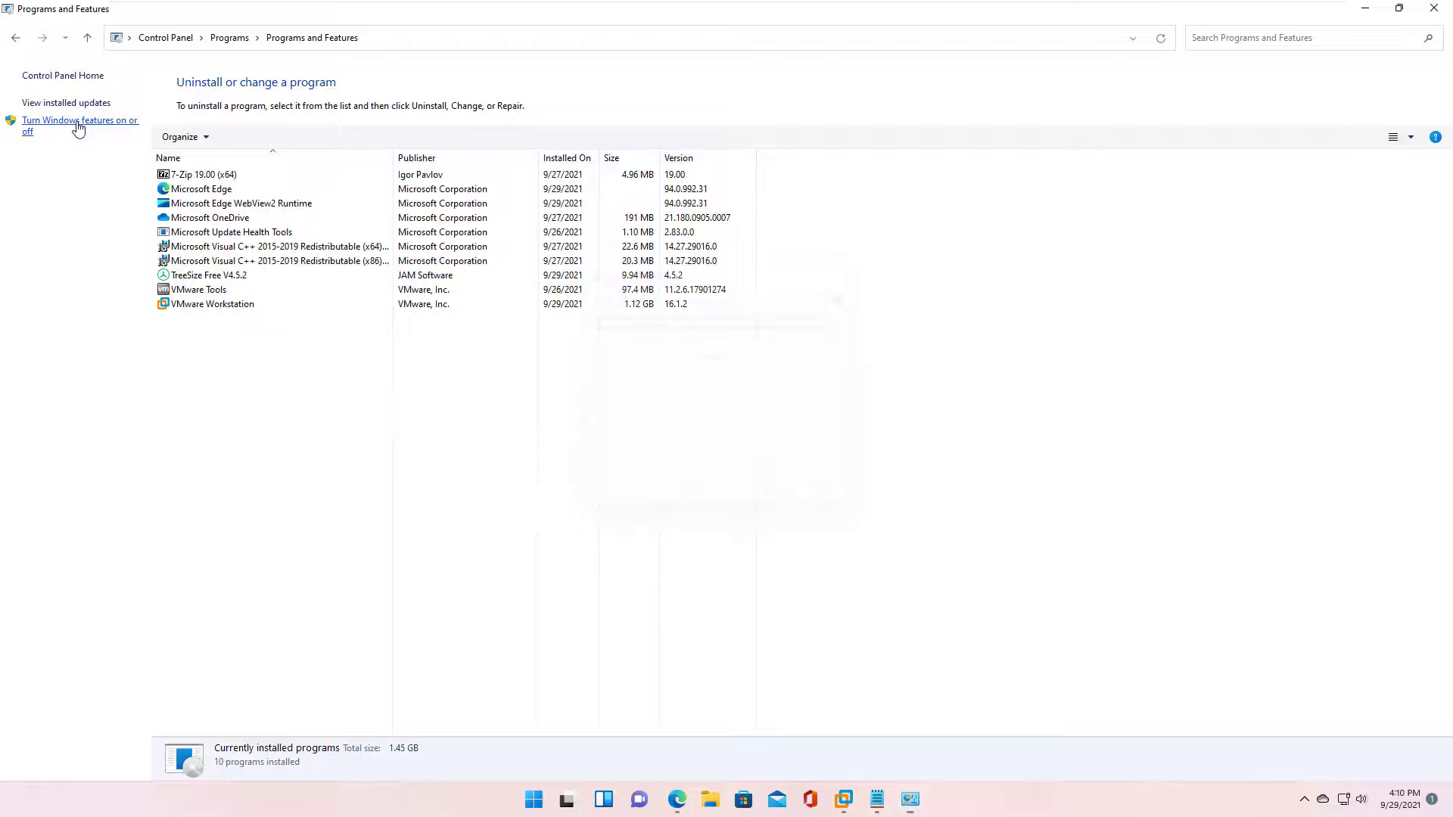
{"action": "left_click", "coordinate": [81, 126]}
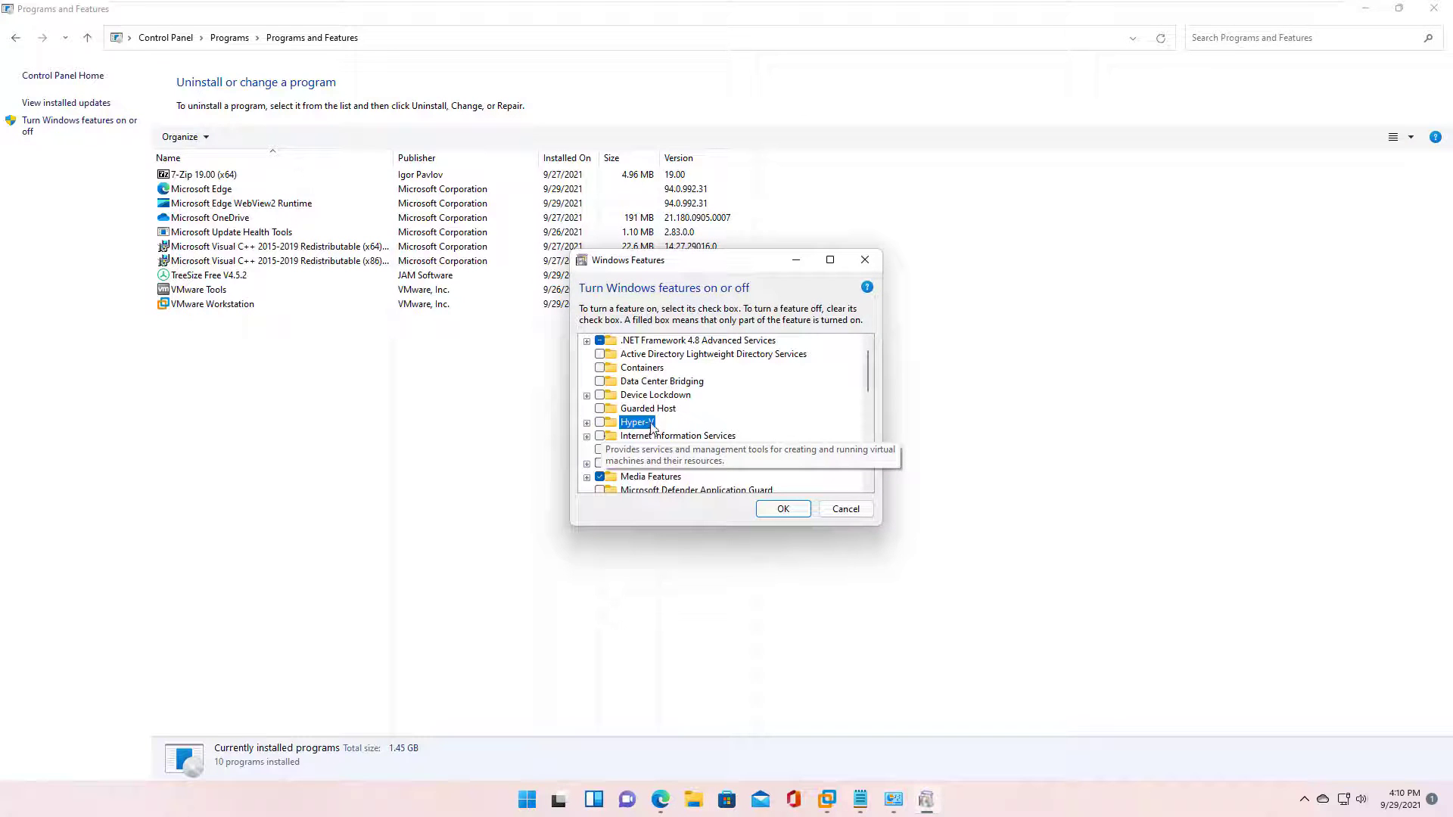
{"action": "mouse_move", "coordinate": [782, 509]}
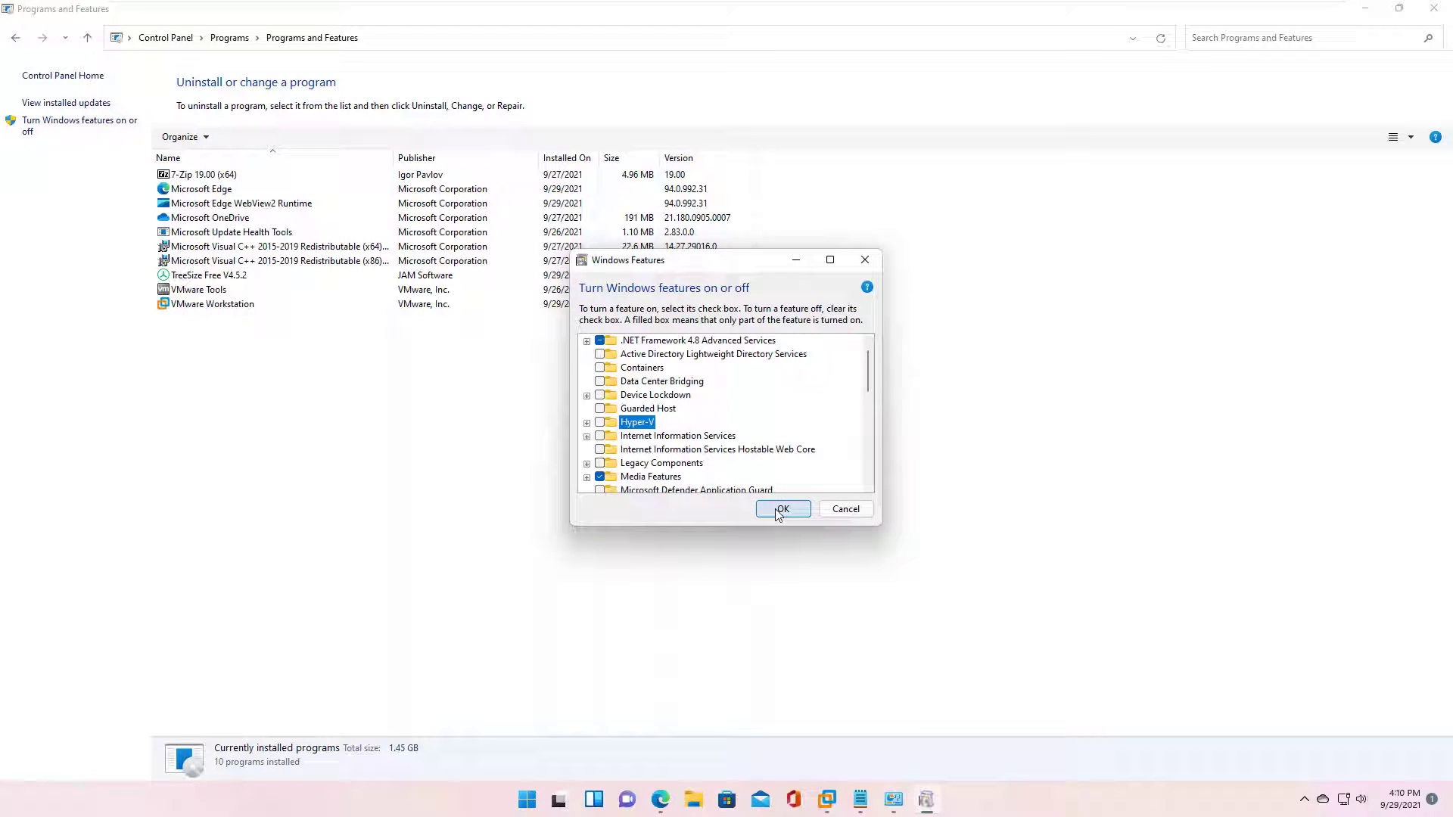
{"action": "left_click", "coordinate": [781, 509]}
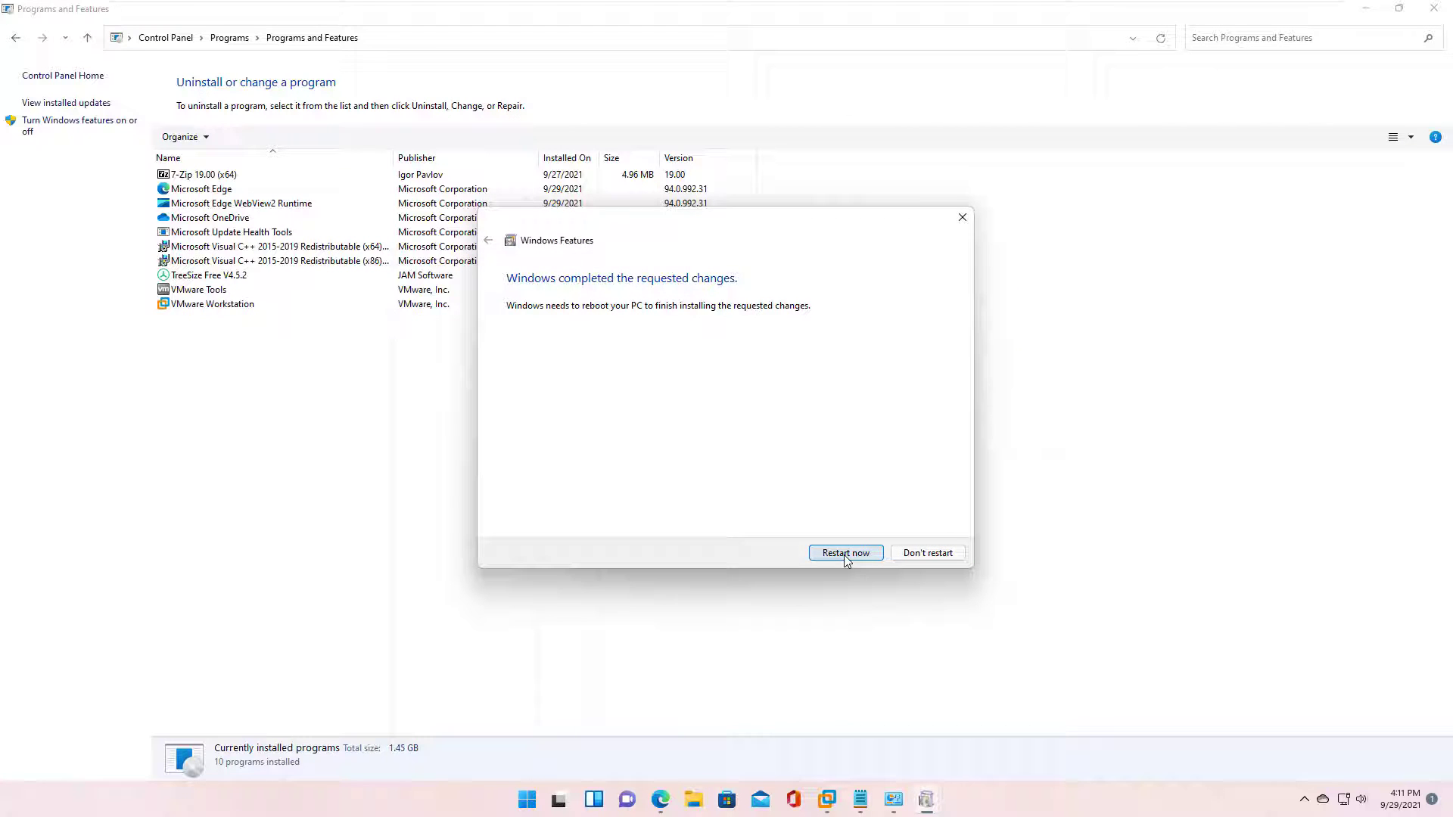
{"action": "left_click", "coordinate": [844, 553]}
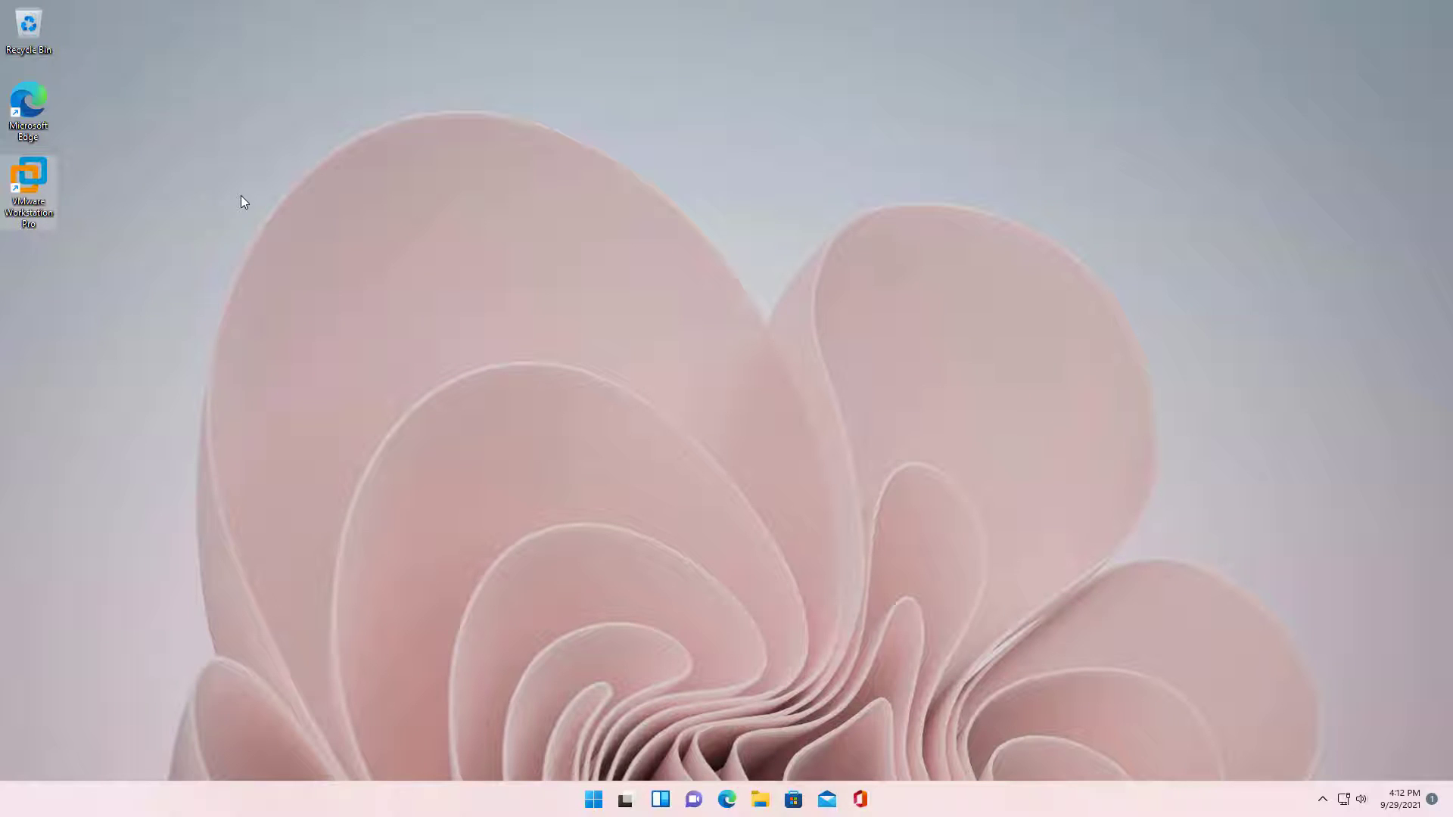
{"action": "mouse_move", "coordinate": [539, 332]}
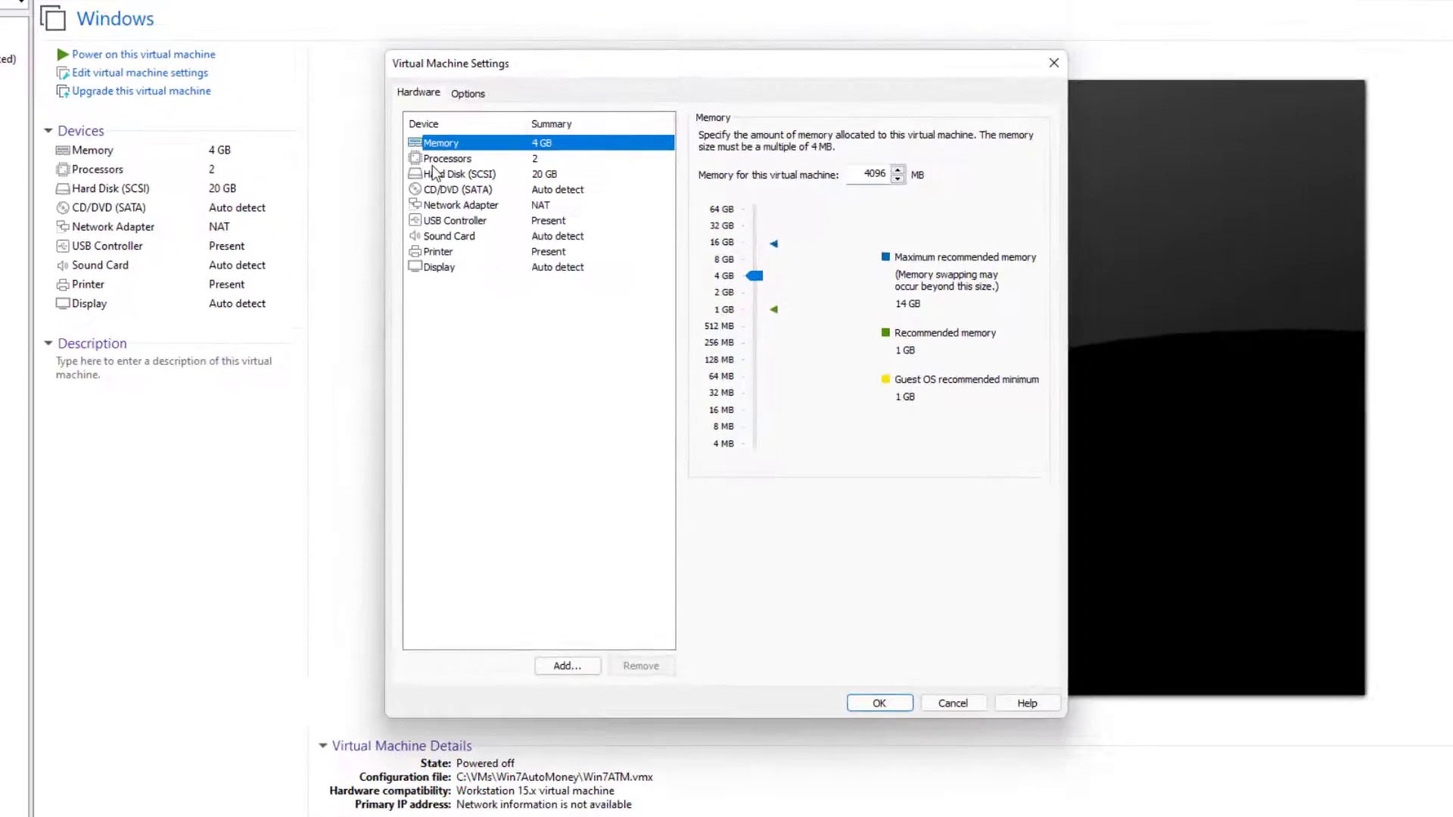
Confirm the Processors virtualization engine options, accept settings, and power on the Windows VM.
{"action": "left_click", "coordinate": [448, 157]}
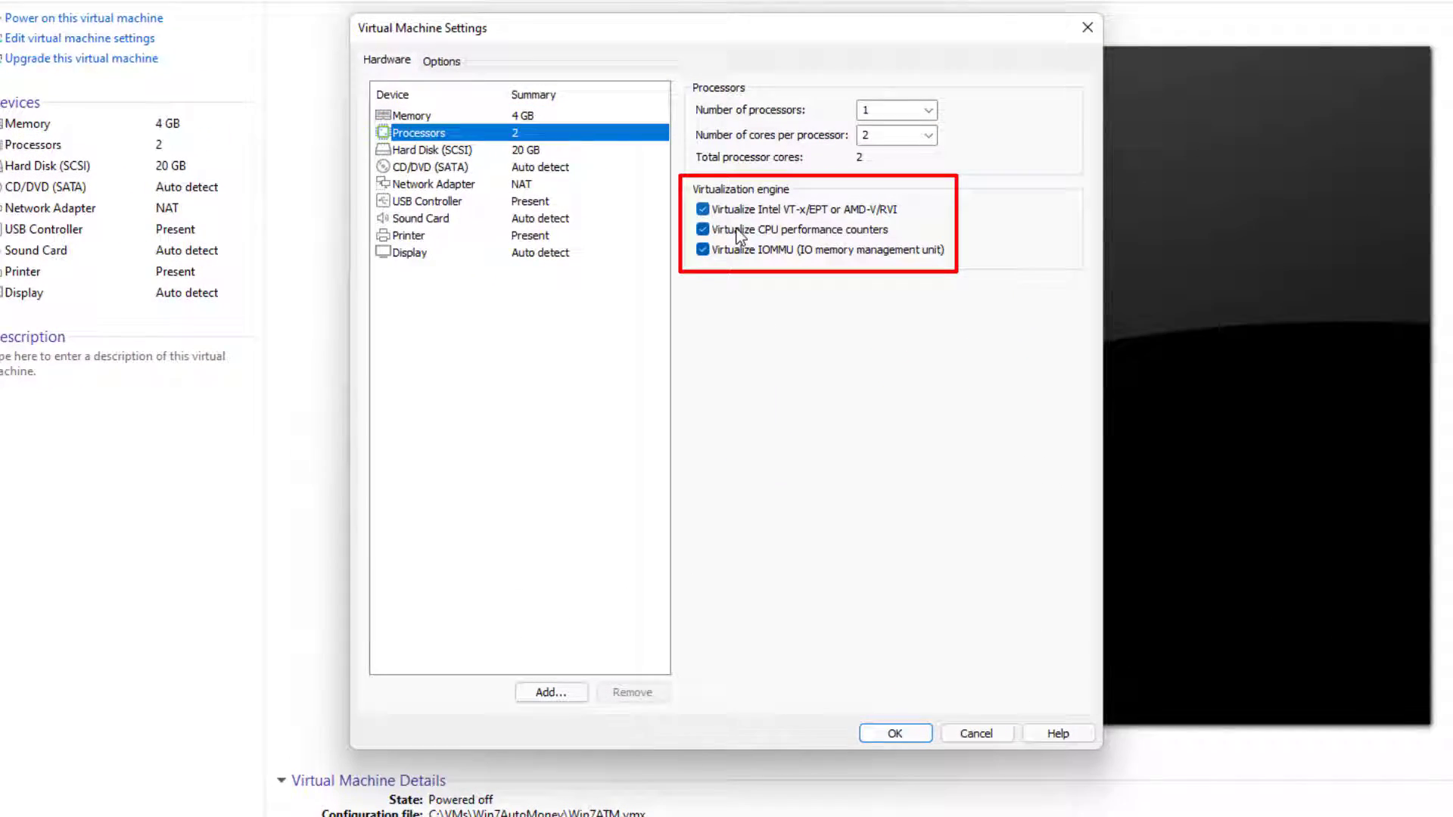
{"action": "left_click", "coordinate": [893, 732]}
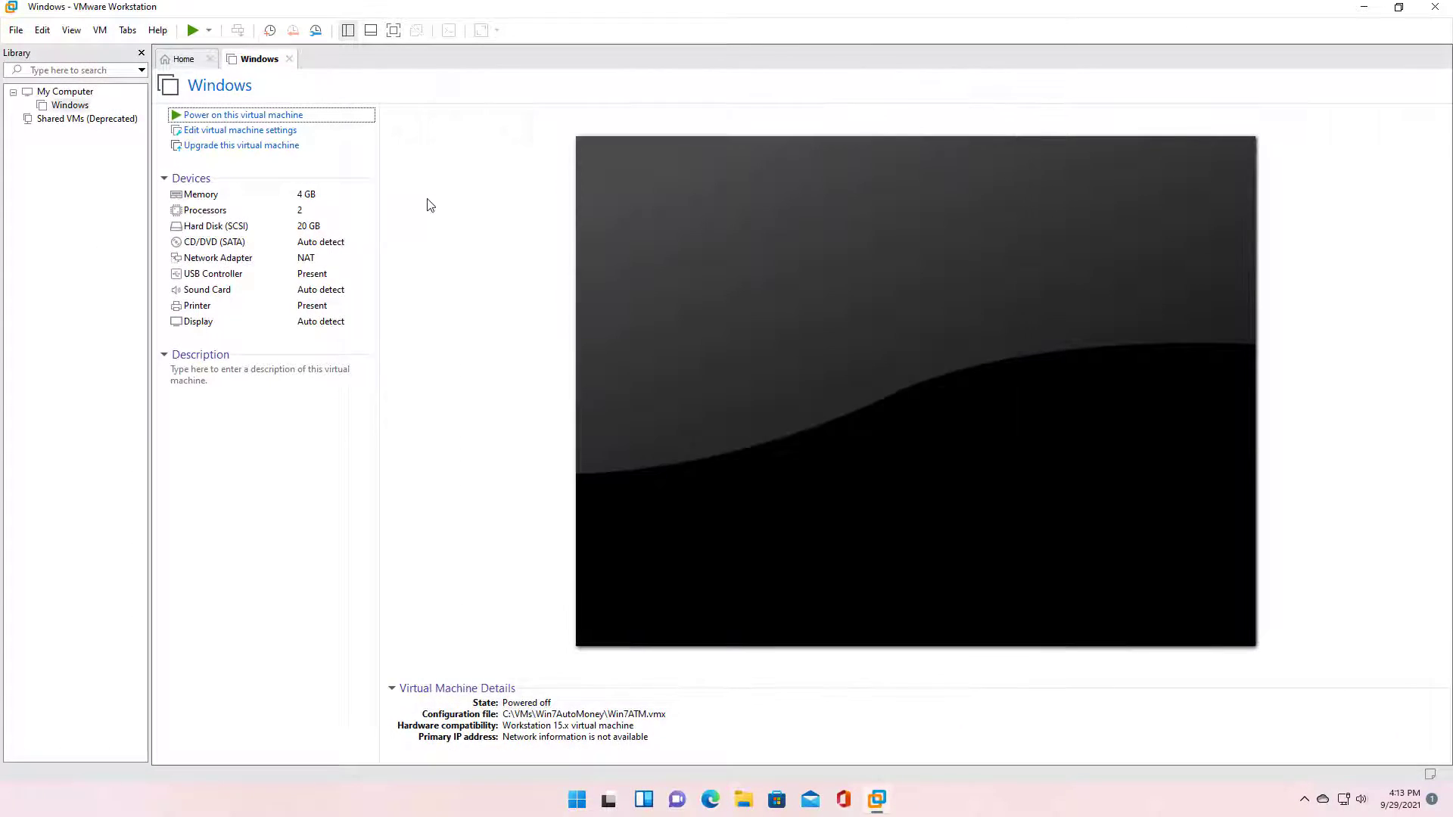
{"action": "left_click", "coordinate": [242, 114]}
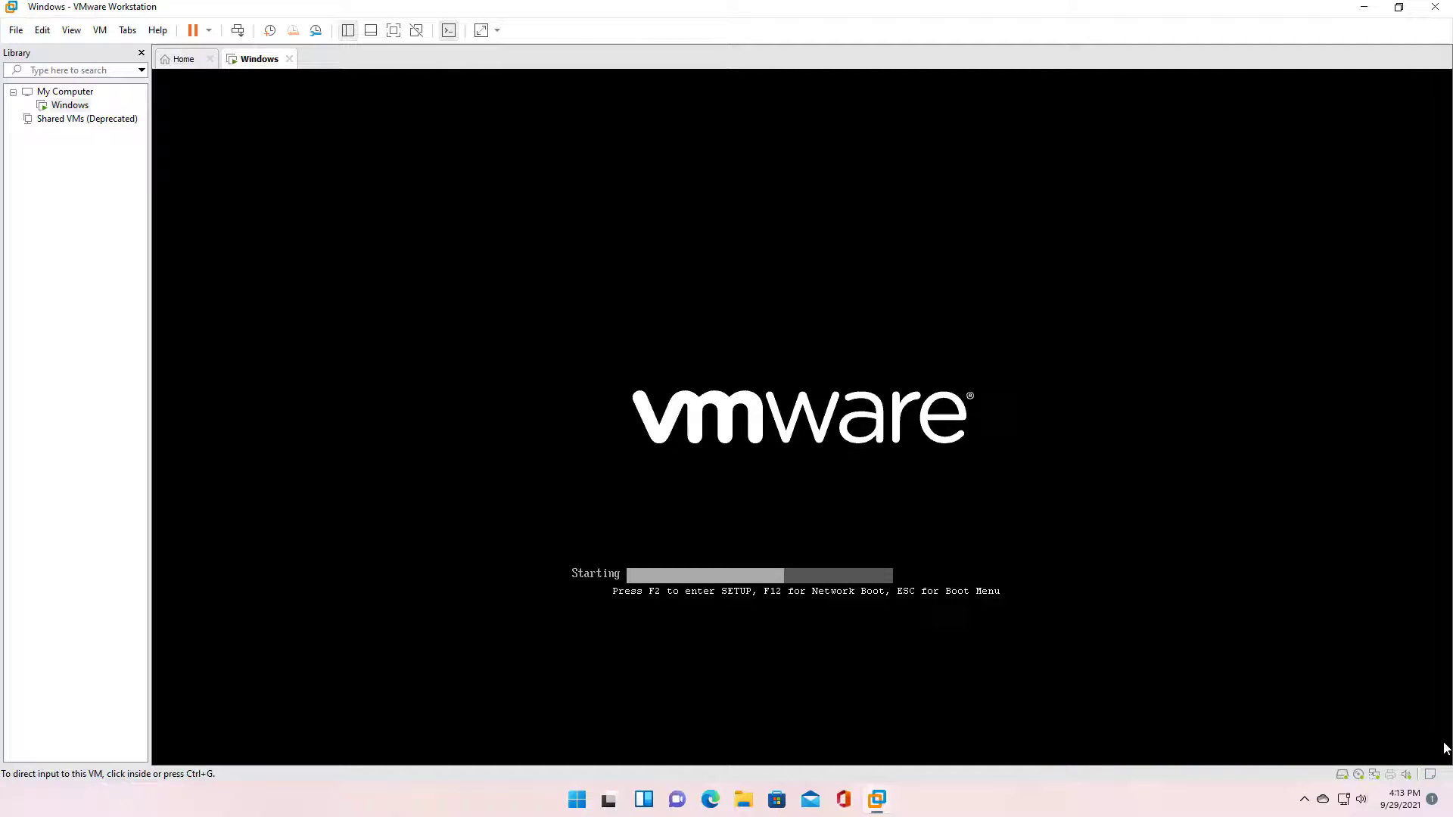